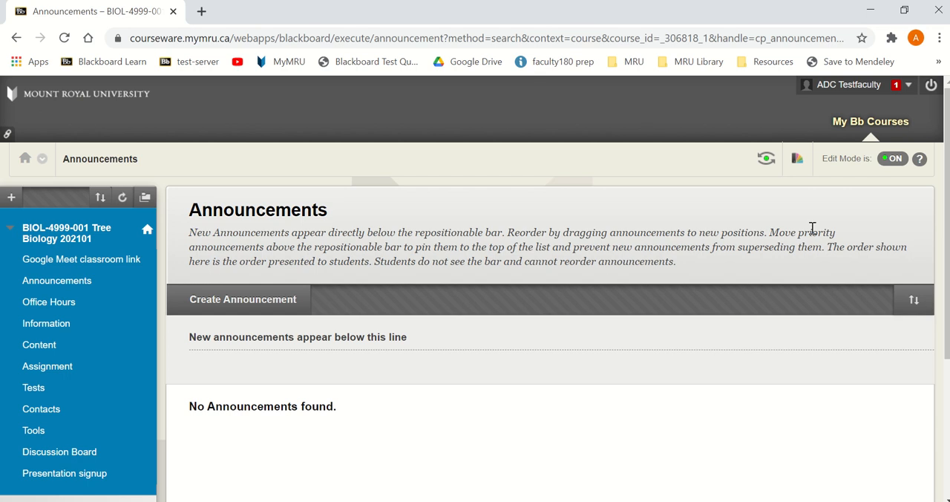
pyautogui.moveTo(81, 258)
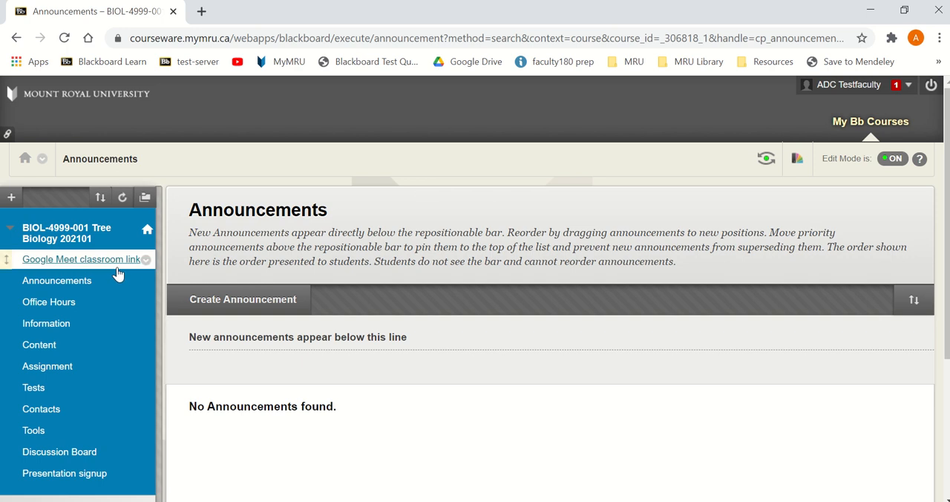
pyautogui.moveTo(297, 220)
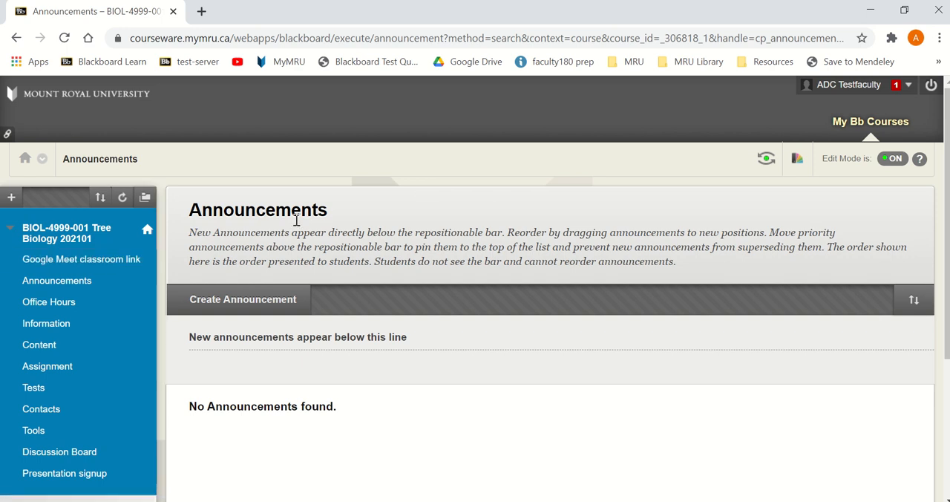
pyautogui.moveTo(883, 110)
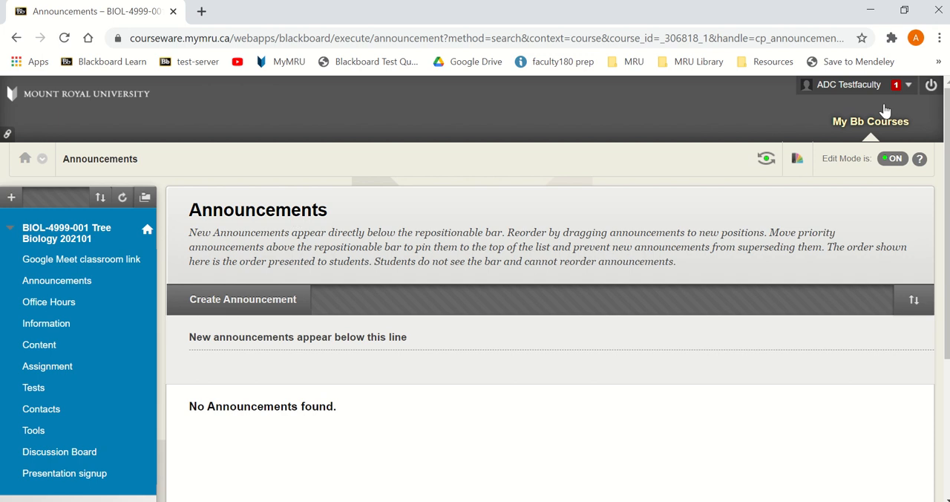
pyautogui.moveTo(915, 39)
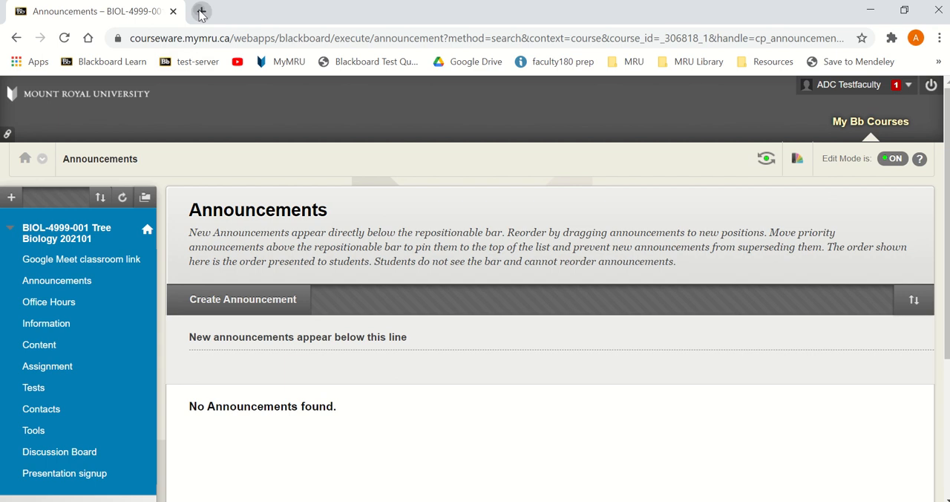
# - Bring up Google Calendar in a new Chrome tab via the Google apps grid
pyautogui.click(199, 12)
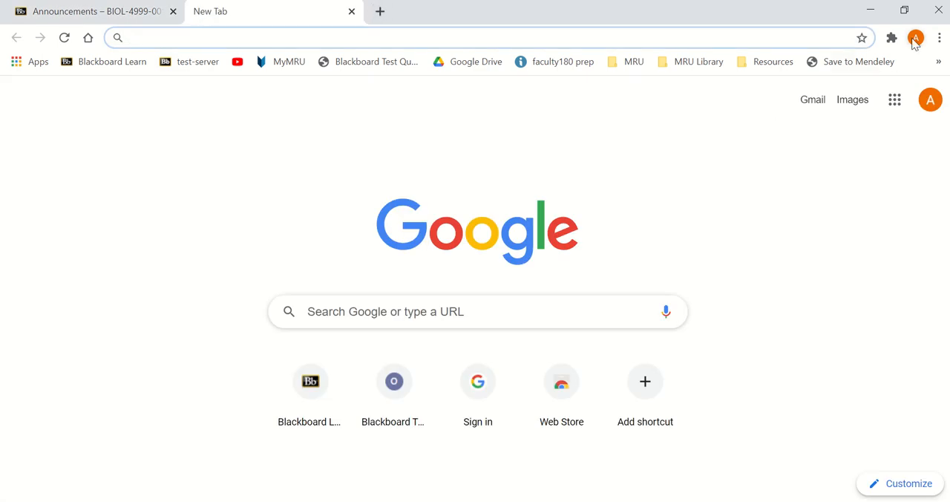
pyautogui.click(894, 98)
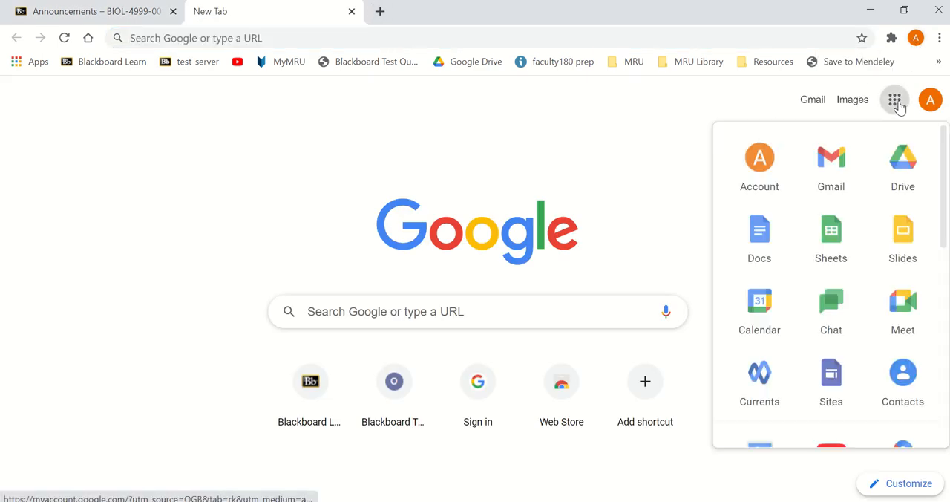
pyautogui.click(758, 304)
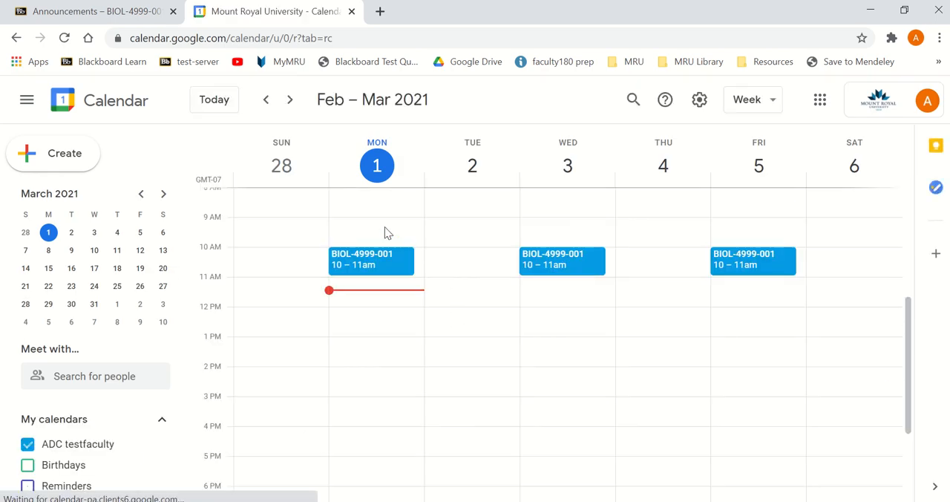
# - Save a Monday 9am event 'BIOL-4999-001 Link' with Google Meet video conferencing added
pyautogui.click(377, 226)
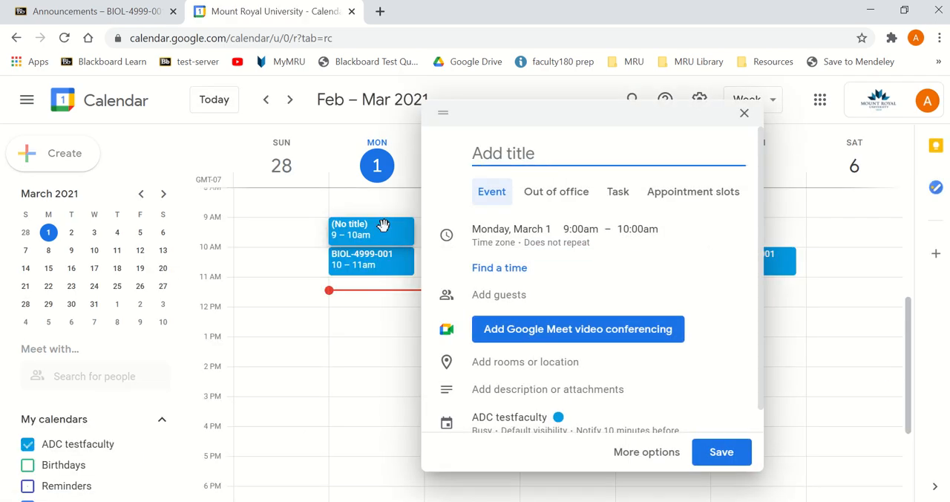
pyautogui.write('Bl')
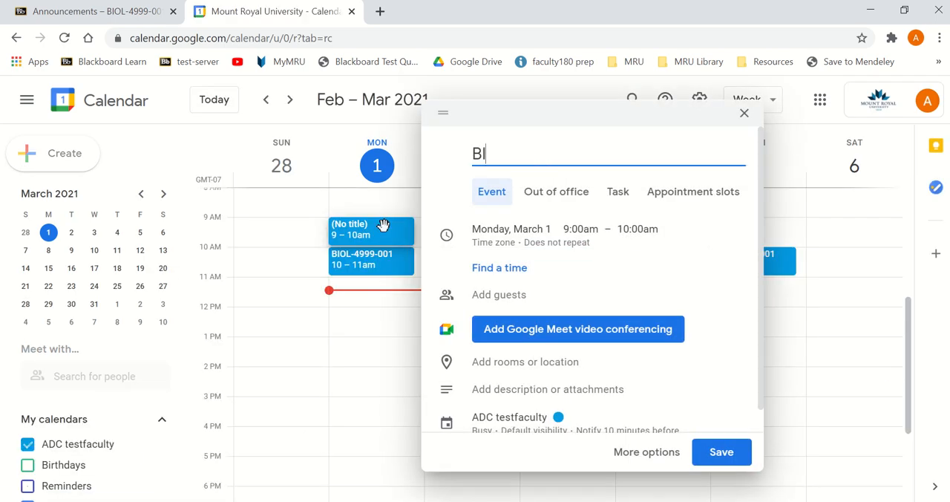
pyautogui.write('IOL-4')
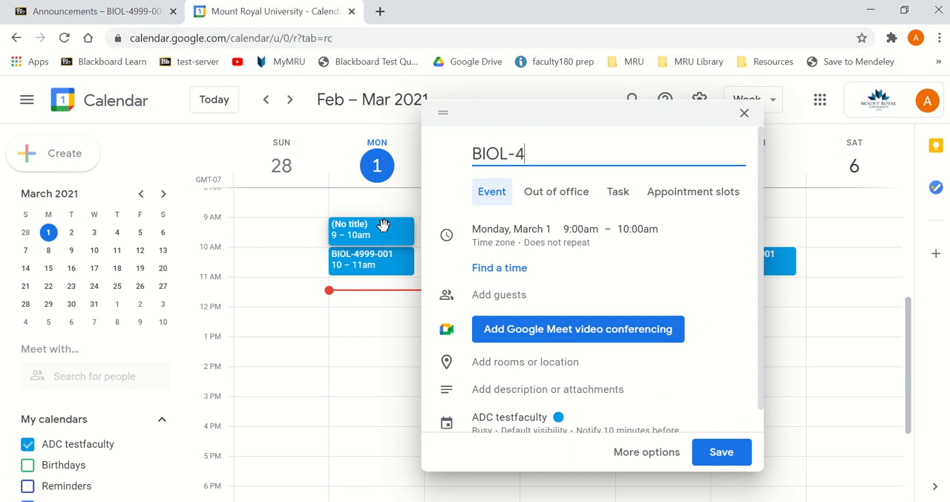
pyautogui.write('999-00')
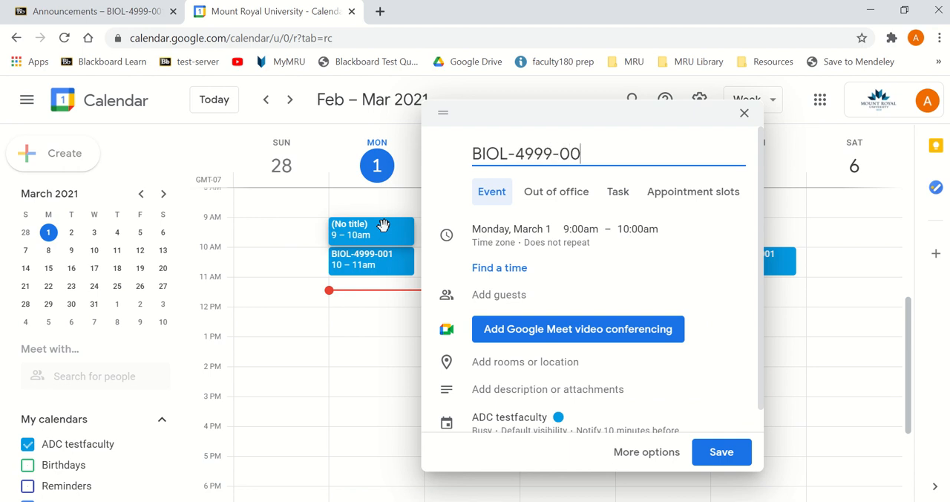
pyautogui.write('1 Link')
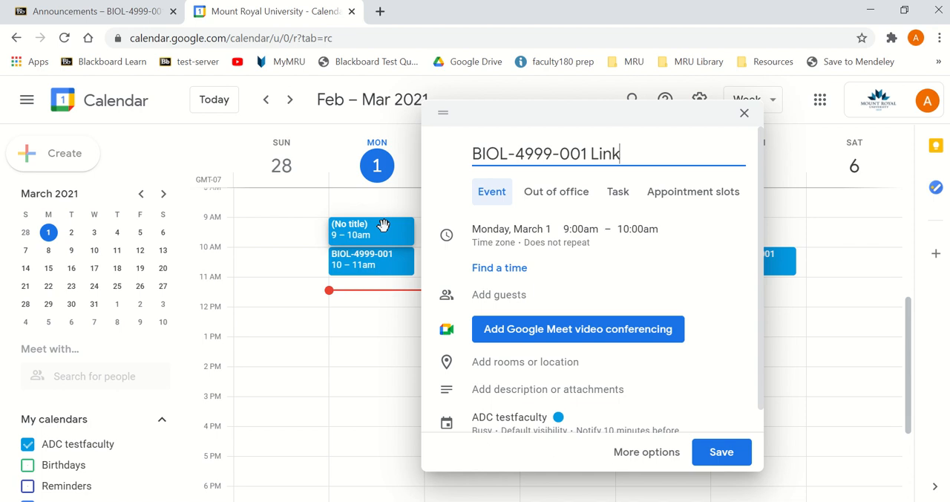
pyautogui.moveTo(524, 335)
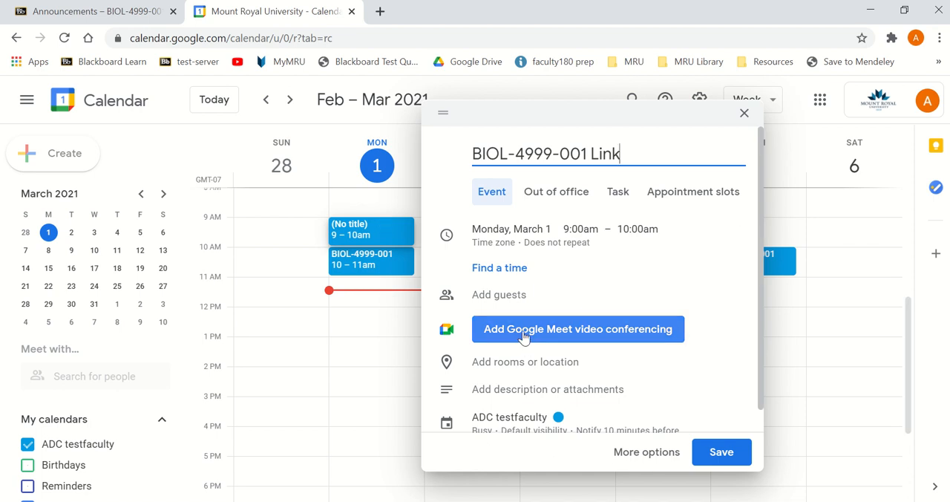
pyautogui.click(578, 330)
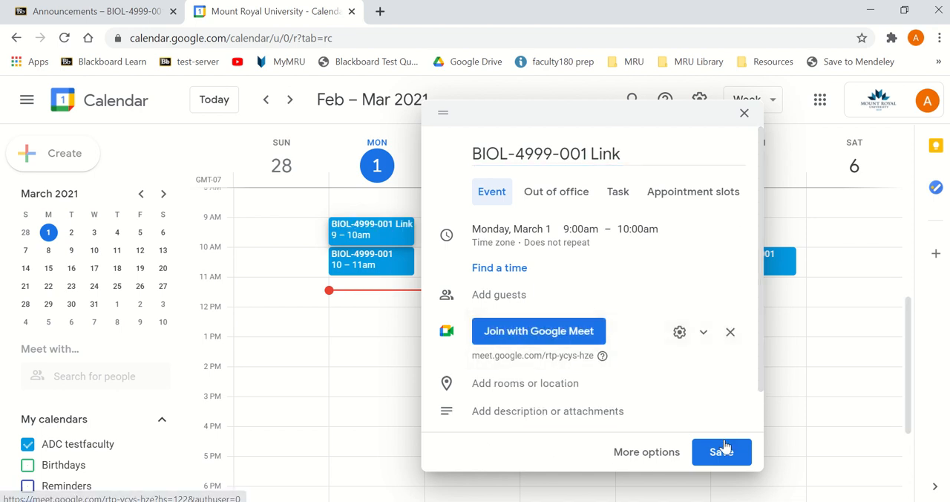
pyautogui.click(721, 451)
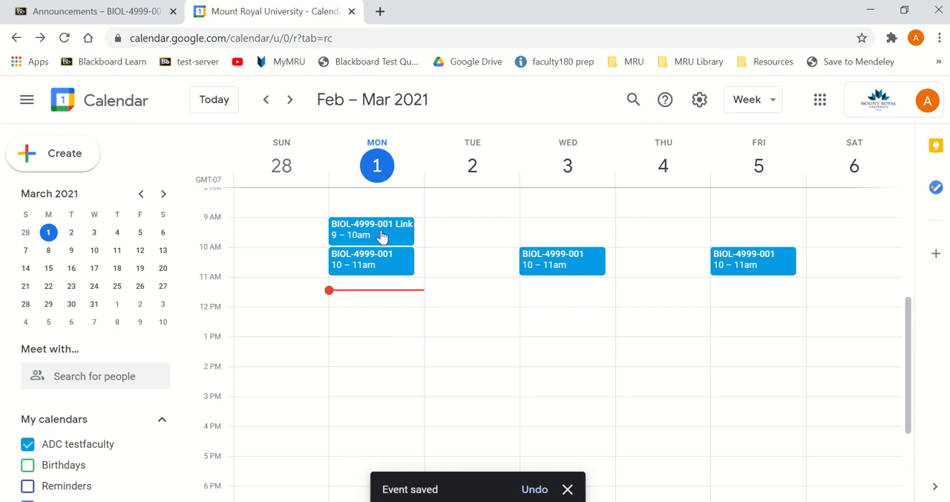
# - Copy the event's Meet link and return to Blackboard's Google Meet classroom link options
pyautogui.click(371, 229)
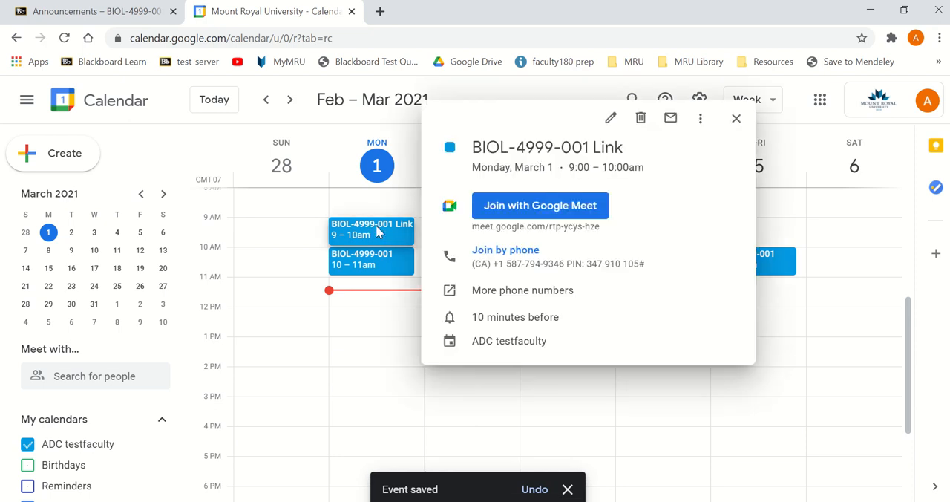
pyautogui.moveTo(540, 205)
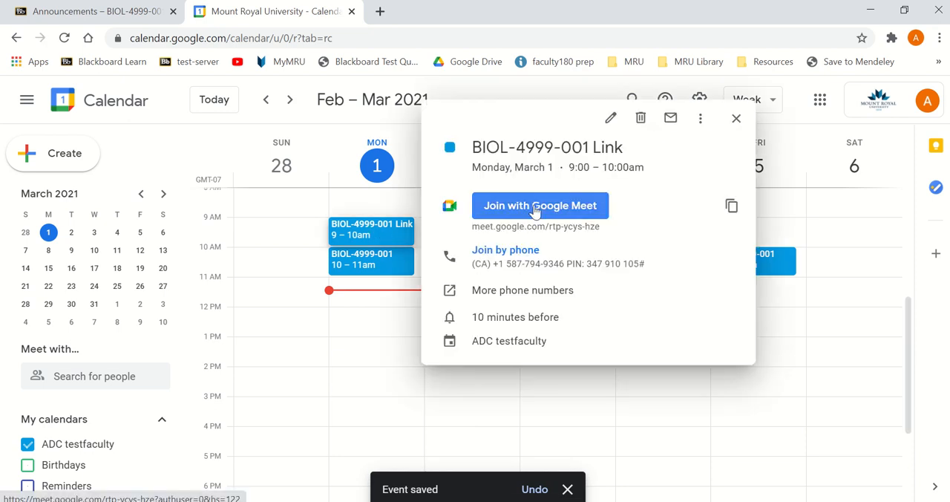
pyautogui.moveTo(730, 205)
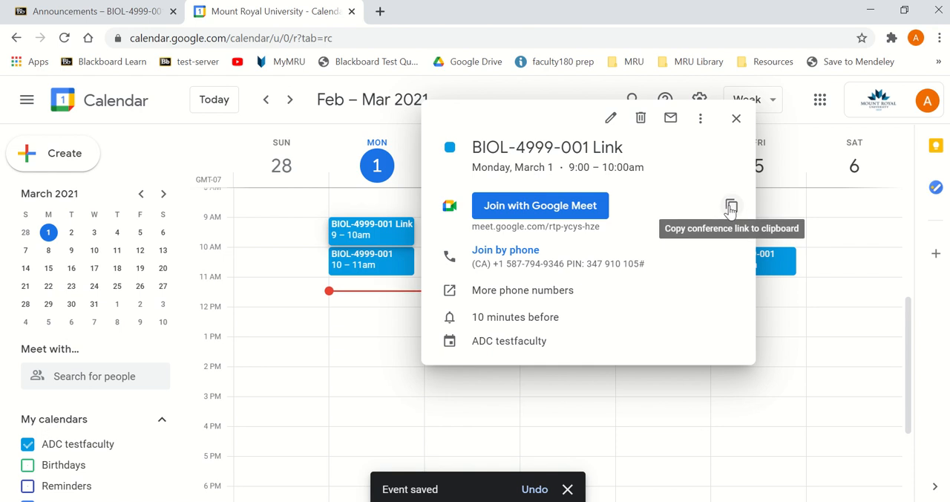
pyautogui.click(730, 208)
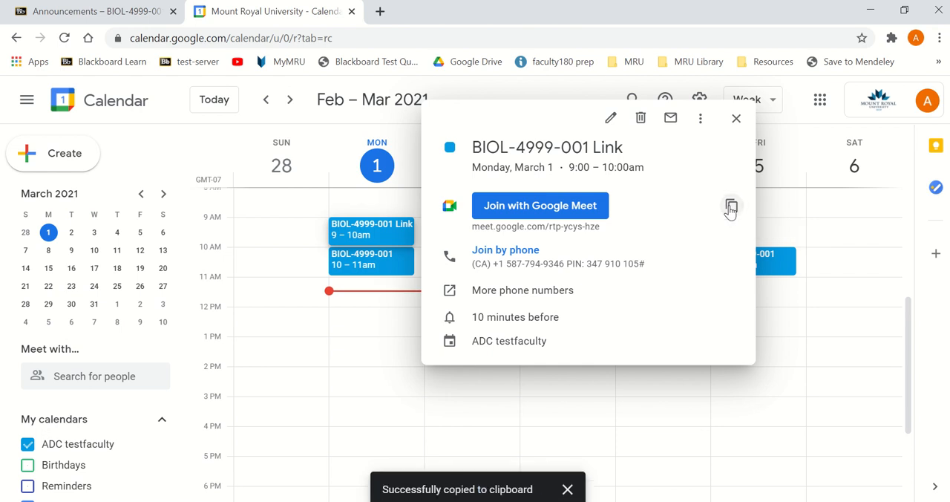
pyautogui.click(89, 12)
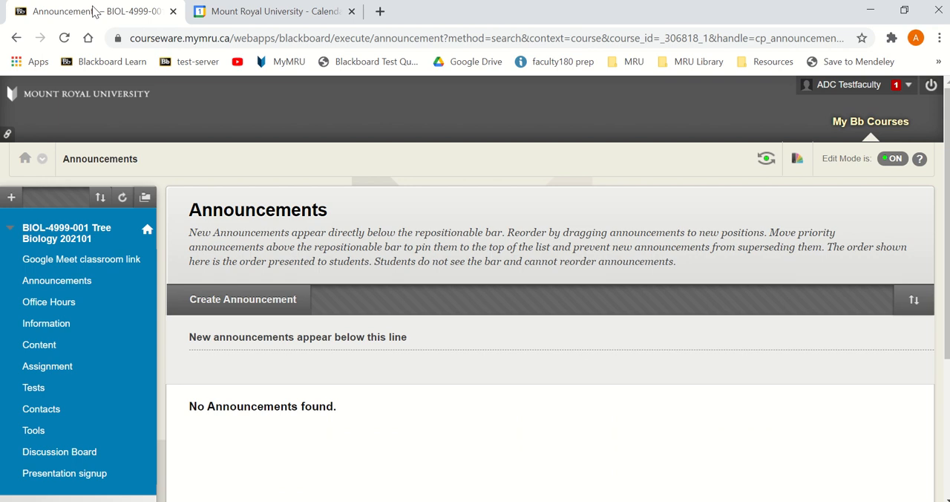
pyautogui.moveTo(82, 258)
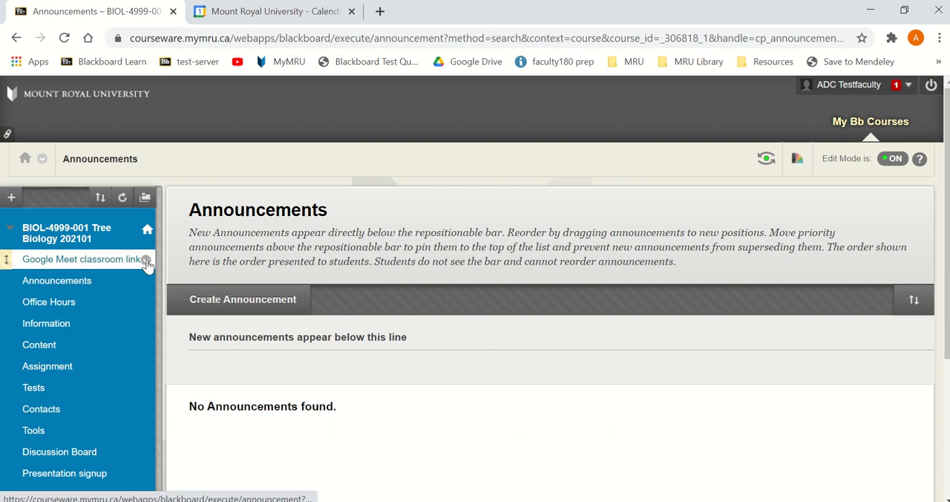
pyautogui.click(145, 258)
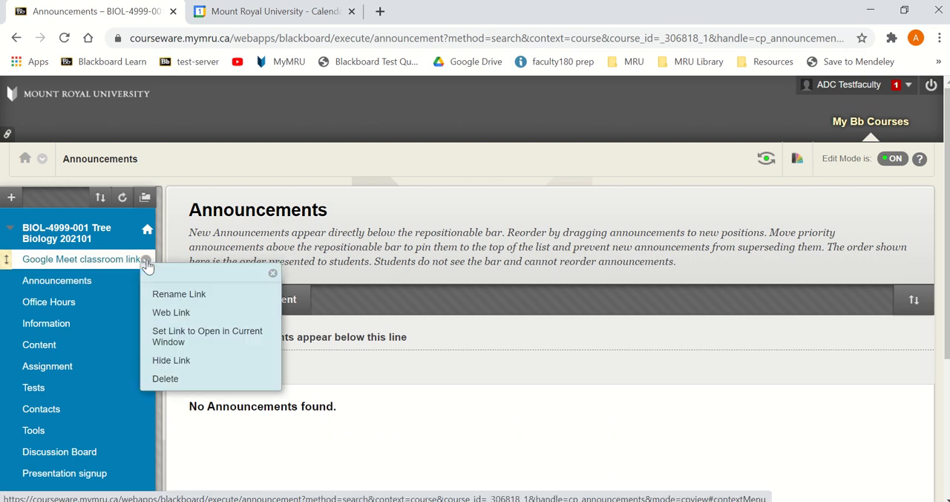
# - Paste meet.google.com/rtp-ycys-hze into the Web Link URL field and submit the change
pyautogui.click(170, 312)
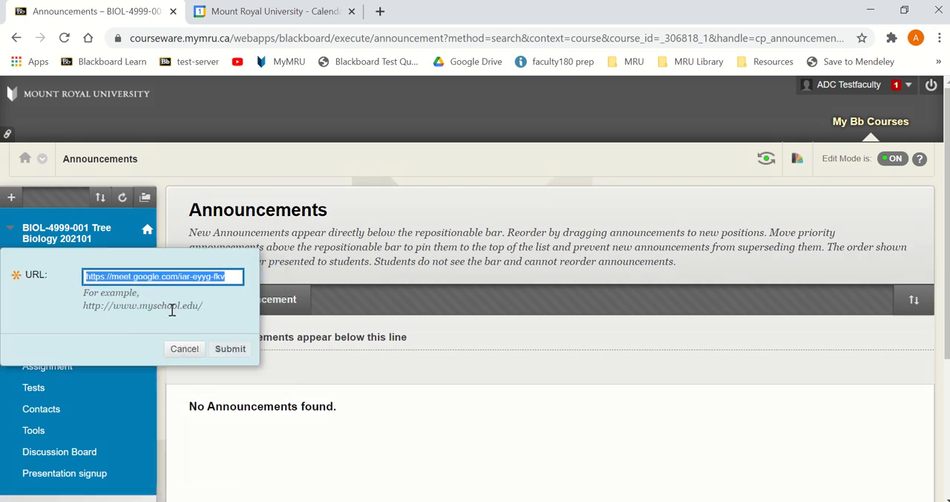
pyautogui.rightClick(160, 276)
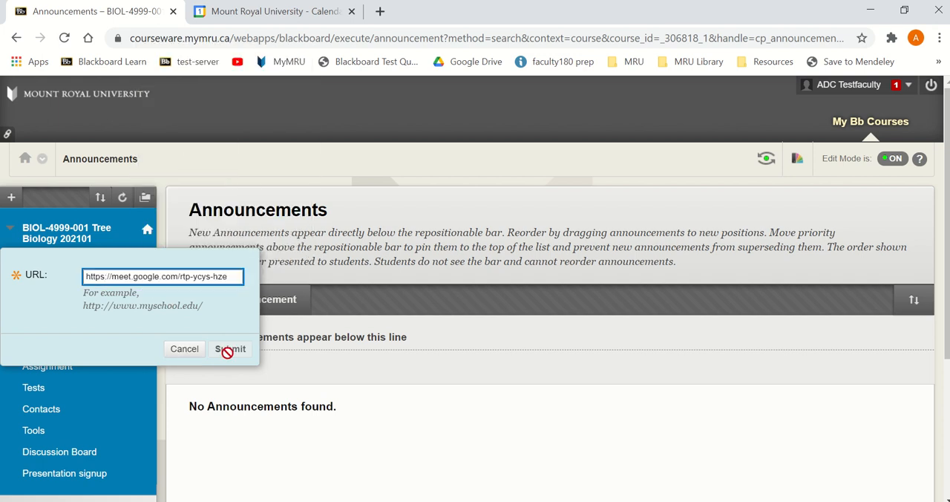
pyautogui.moveTo(229, 331)
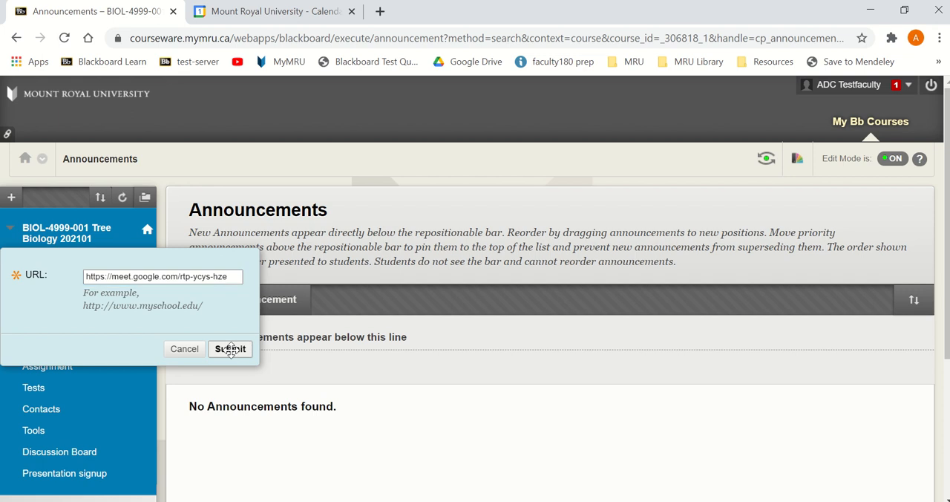
pyautogui.click(228, 348)
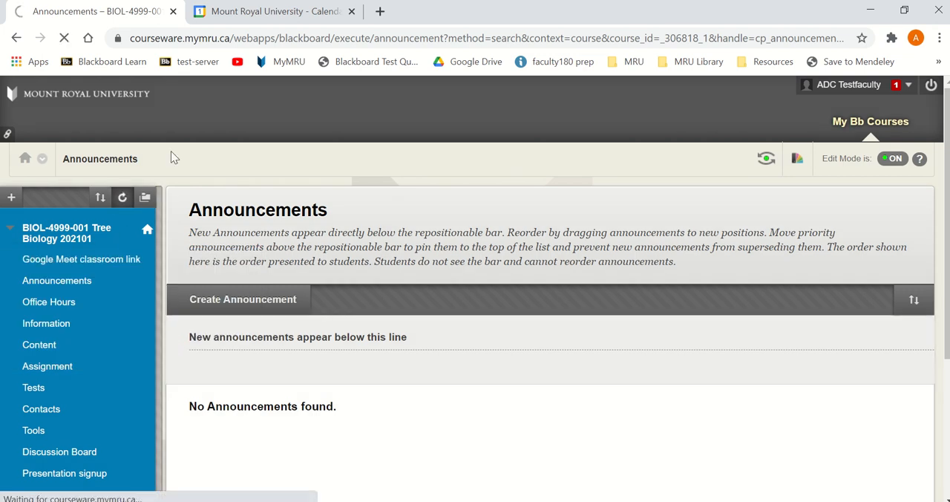
pyautogui.moveTo(82, 259)
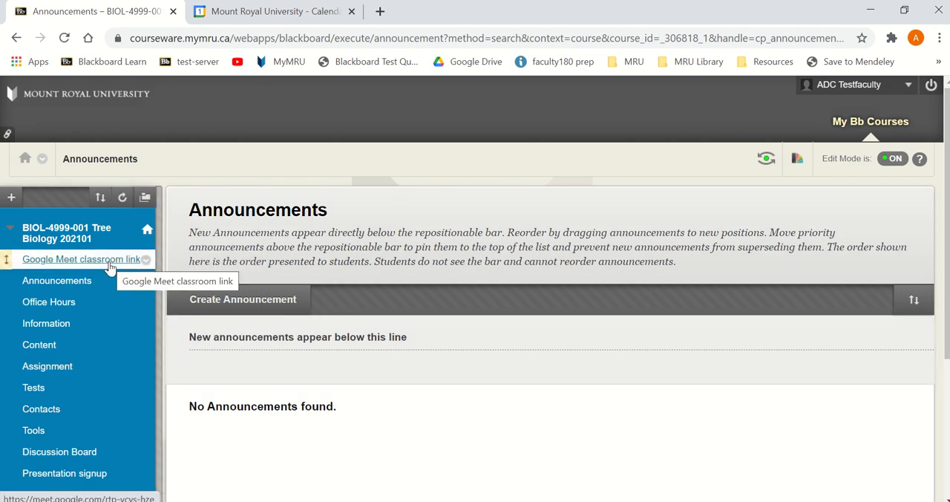
pyautogui.click(77, 258)
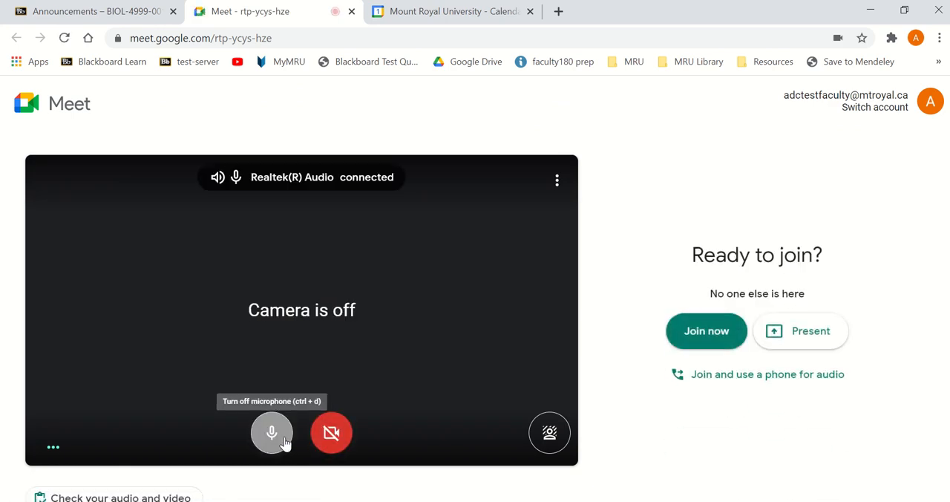
pyautogui.click(706, 329)
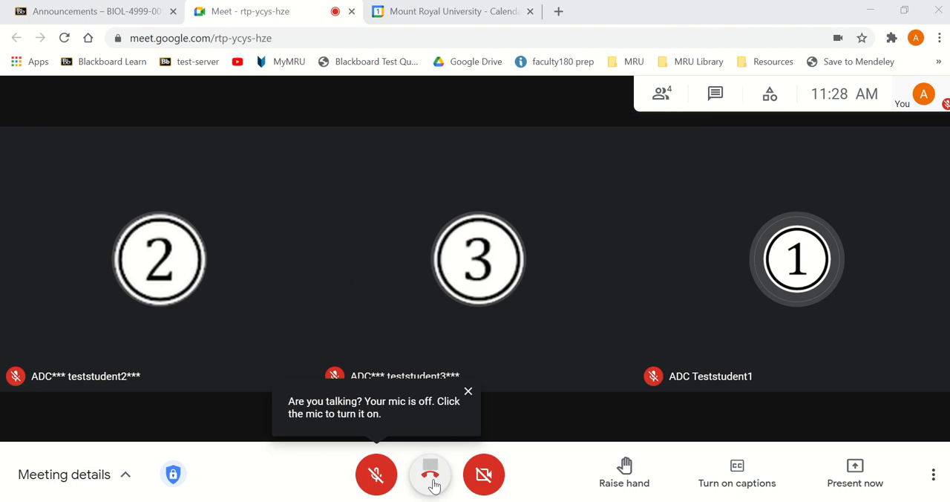
pyautogui.moveTo(430, 474)
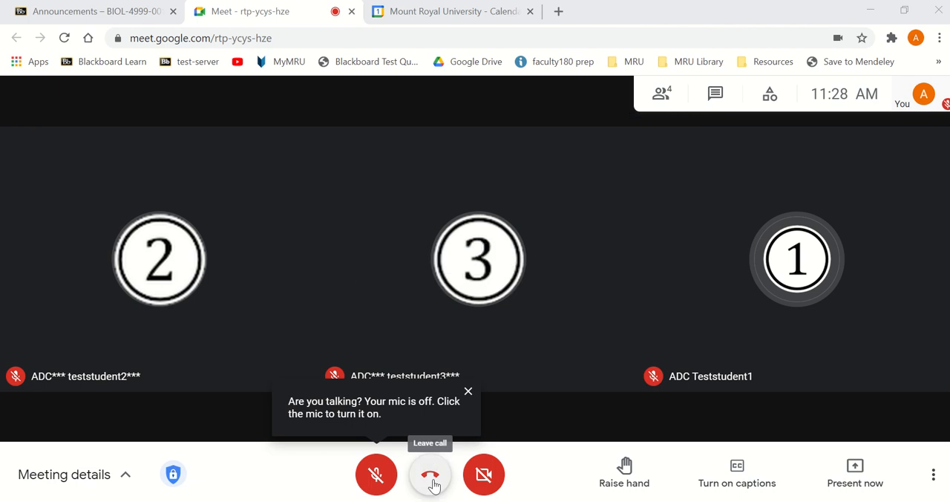
pyautogui.click(467, 390)
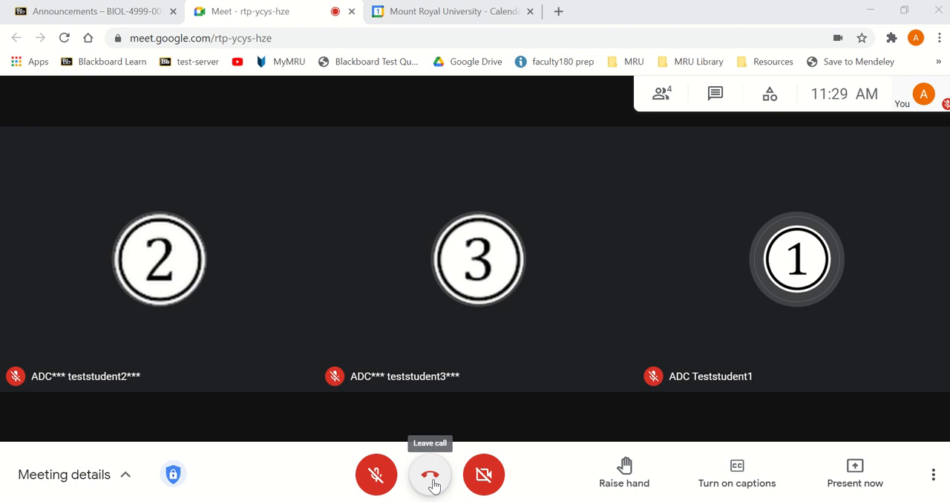
# - Leave the call choosing End the call so the meeting ends for everyone
pyautogui.click(430, 475)
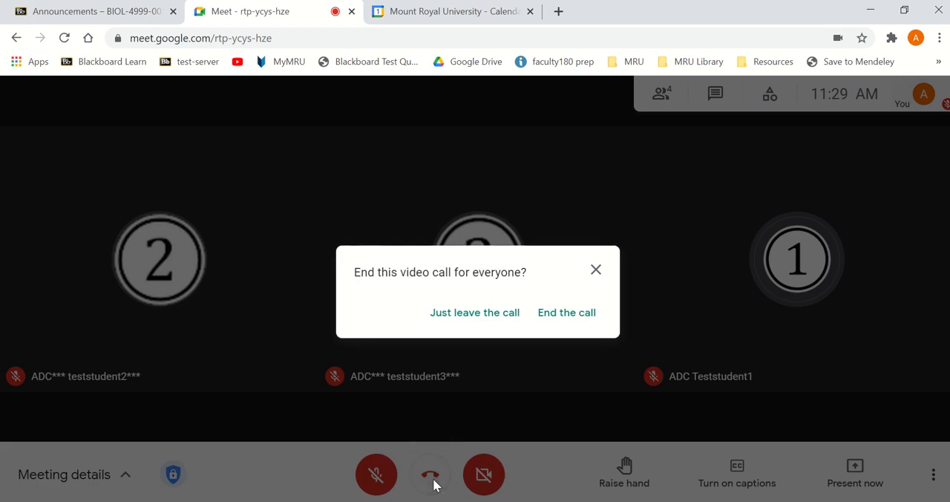
pyautogui.moveTo(558, 338)
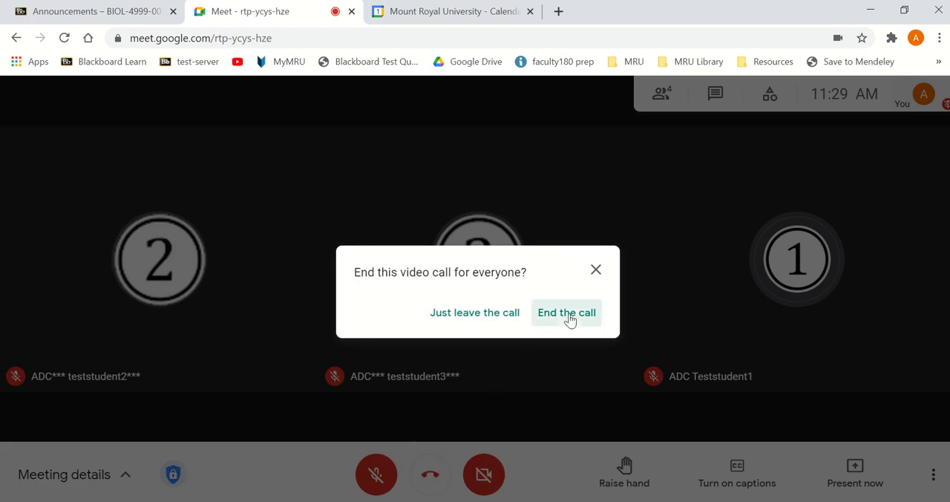
pyautogui.click(565, 312)
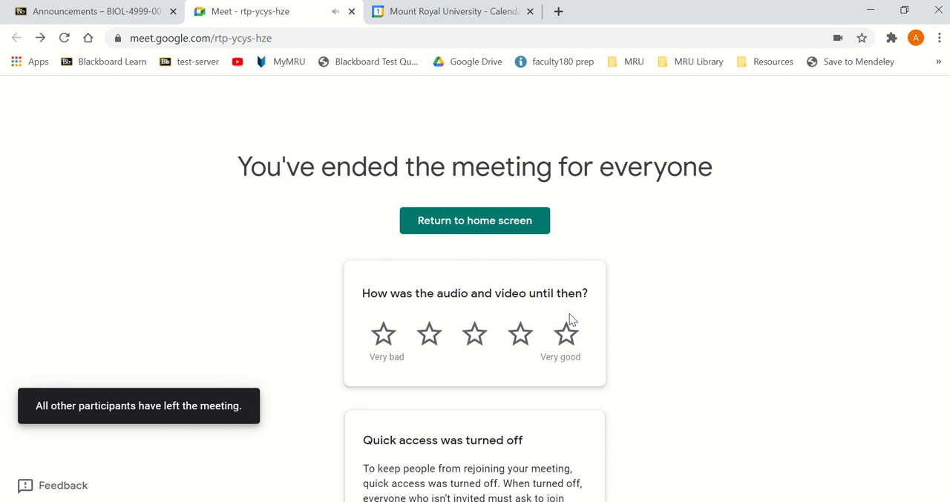
pyautogui.moveTo(352, 12)
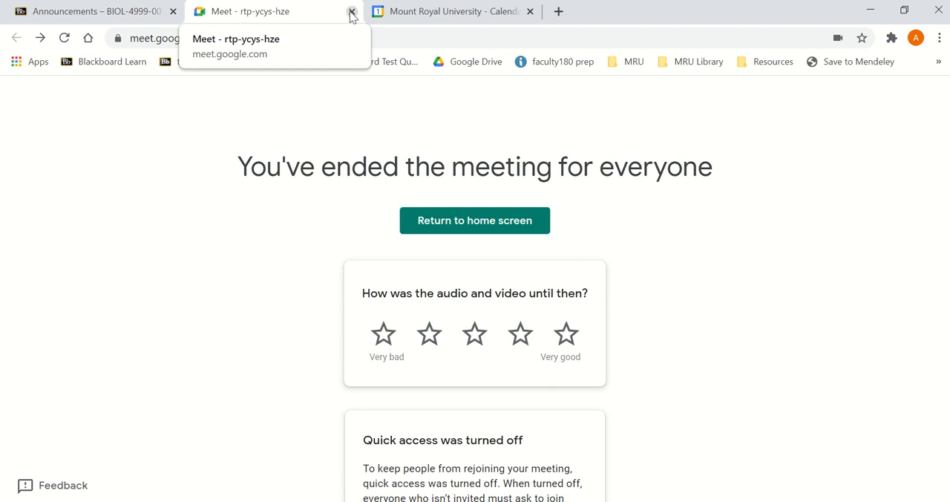
# - Close the ended Meet tab and rejoin via the classroom link with the microphone muted
pyautogui.click(352, 12)
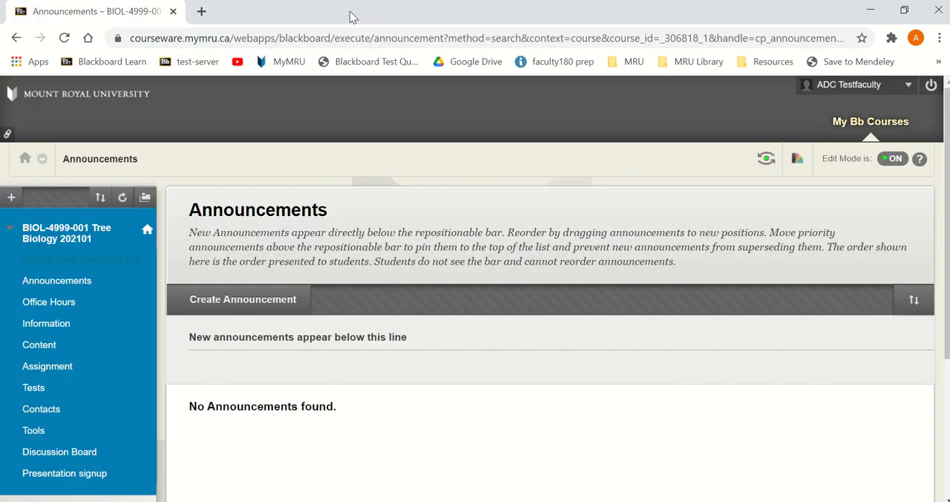
pyautogui.moveTo(82, 258)
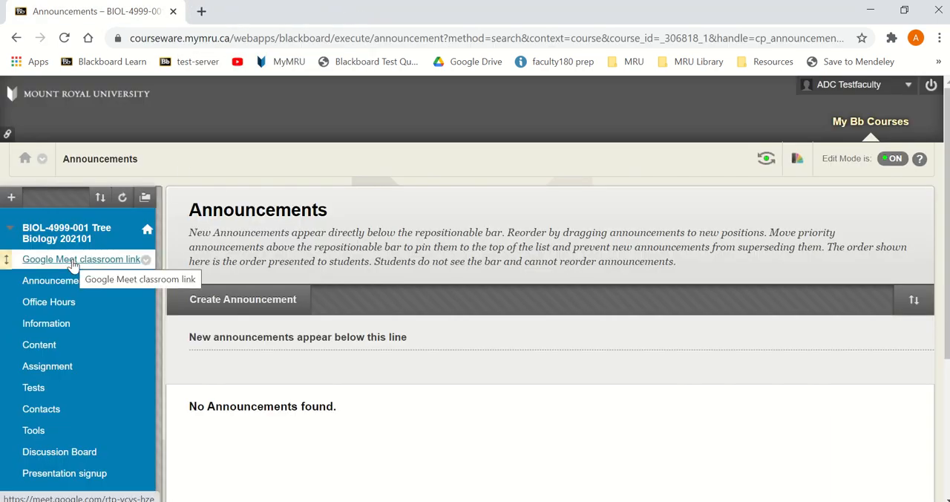
pyautogui.click(77, 259)
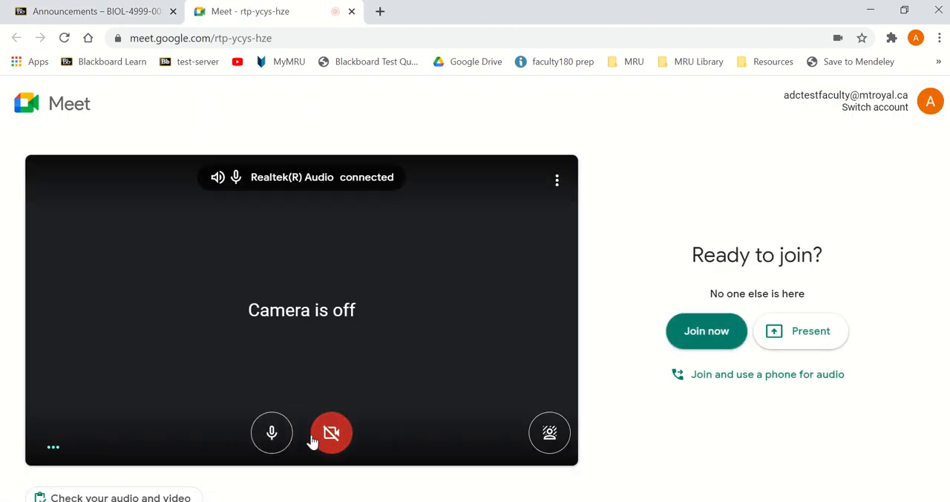
pyautogui.click(272, 433)
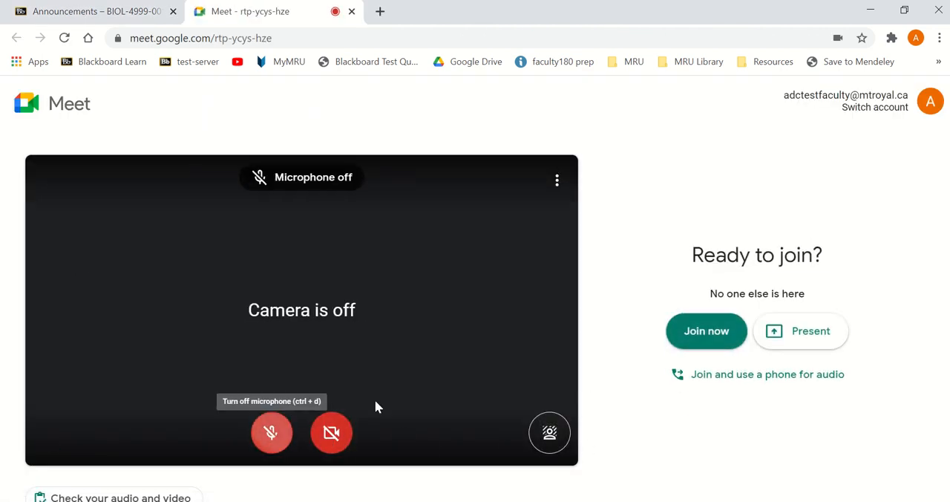
pyautogui.click(707, 330)
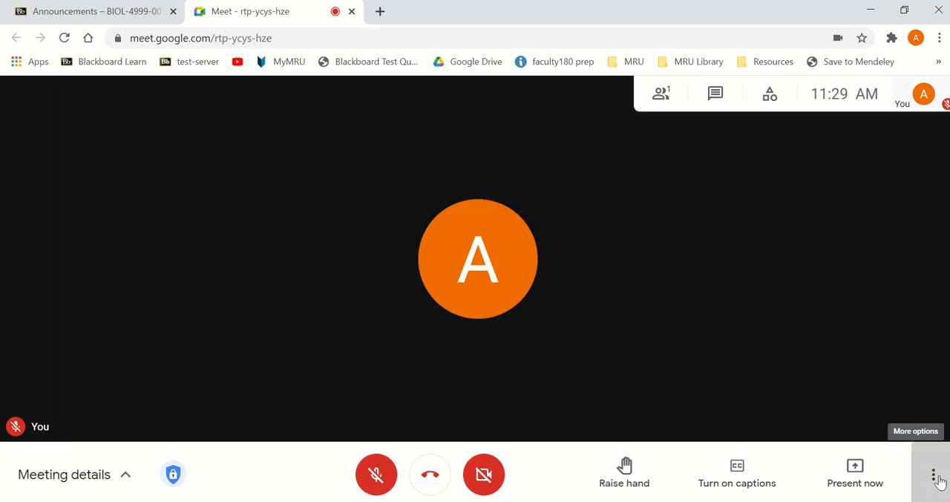
# - Switch Quick access on in Settings > Host controls and return to the call
pyautogui.click(935, 475)
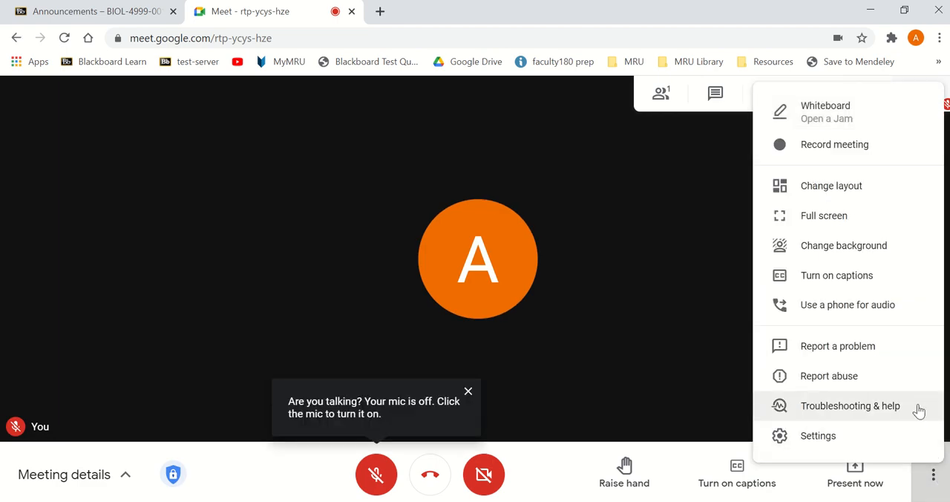
pyautogui.click(818, 436)
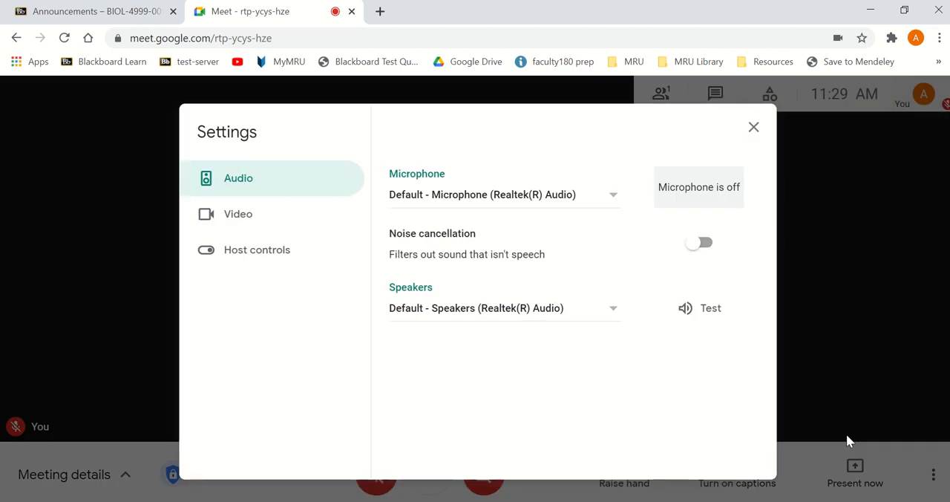
pyautogui.moveTo(257, 249)
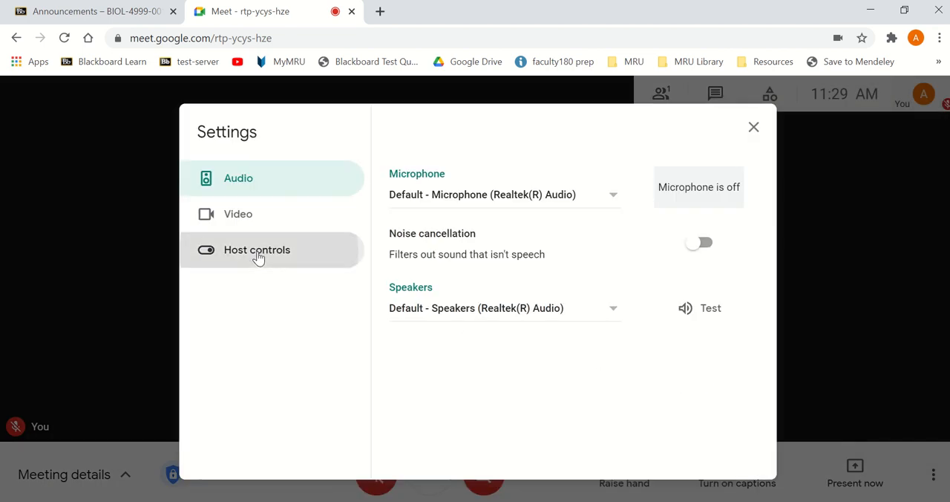
pyautogui.click(257, 250)
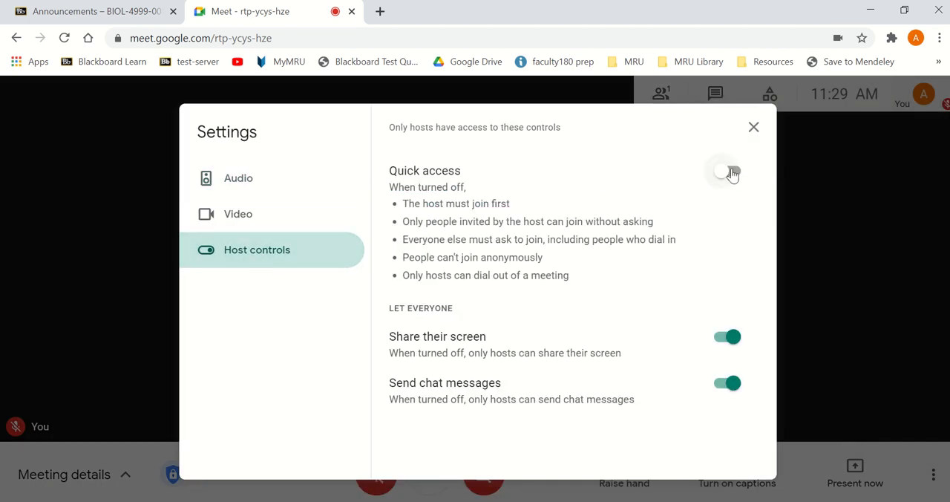
pyautogui.click(721, 172)
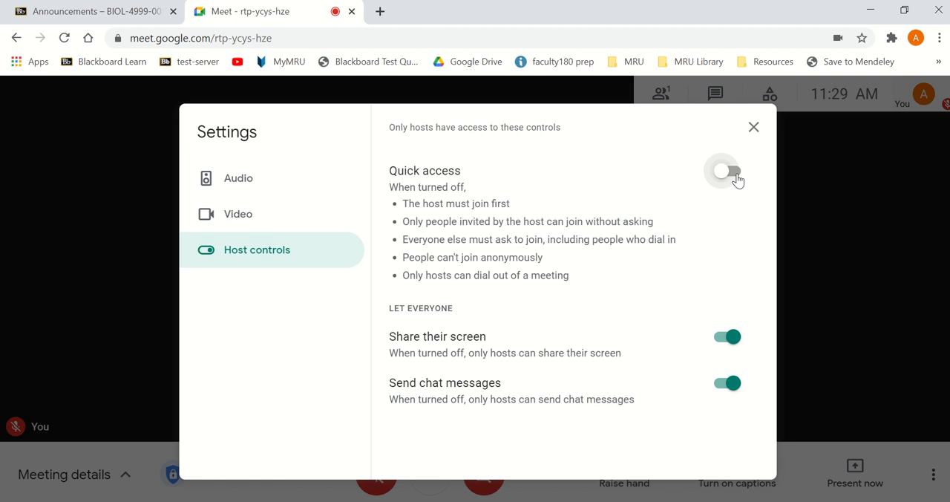
pyautogui.click(724, 170)
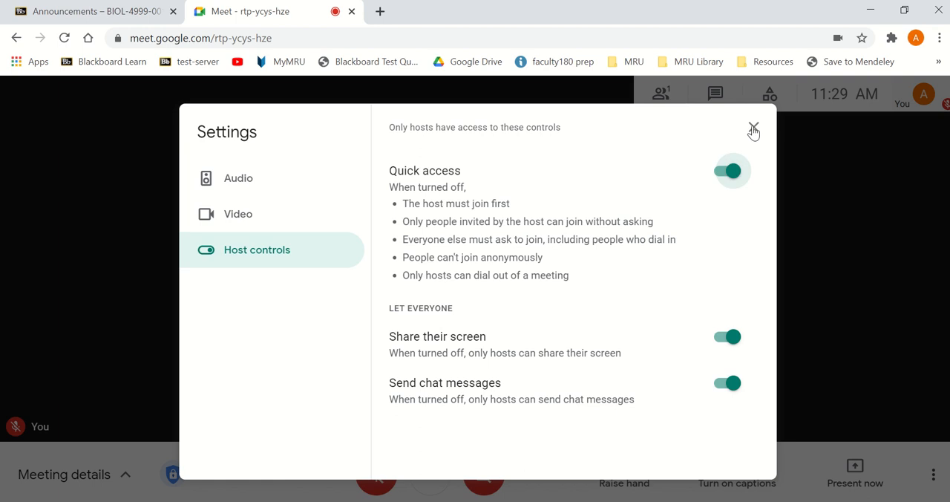
pyautogui.click(753, 128)
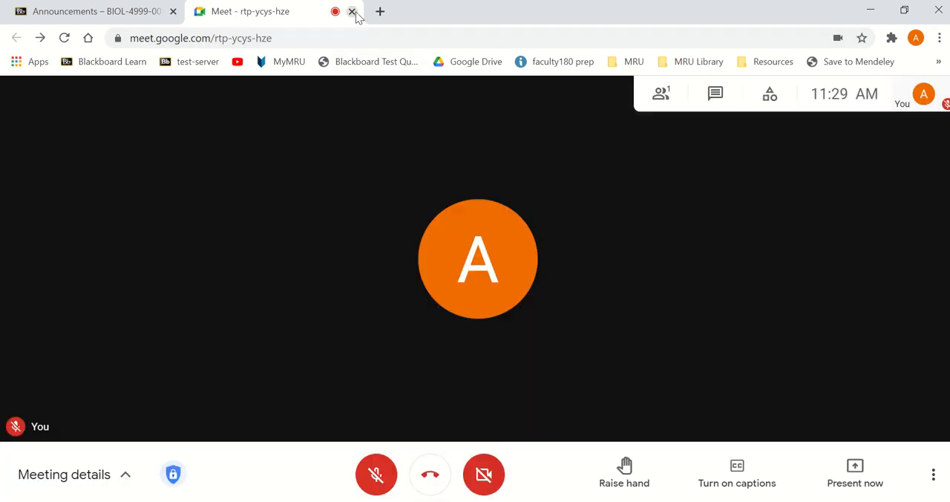
# - Close the tab, rejoin via the classroom link, and view Host controls showing Quick access on
pyautogui.click(353, 12)
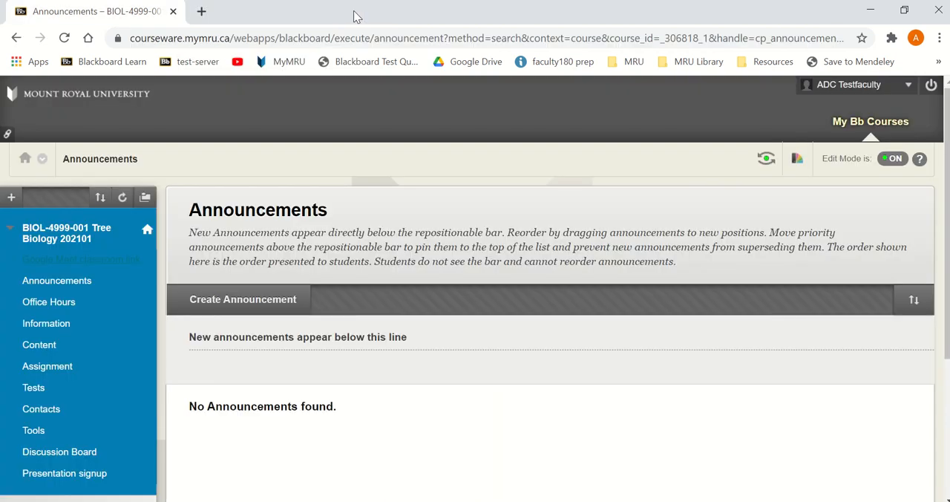
pyautogui.moveTo(82, 258)
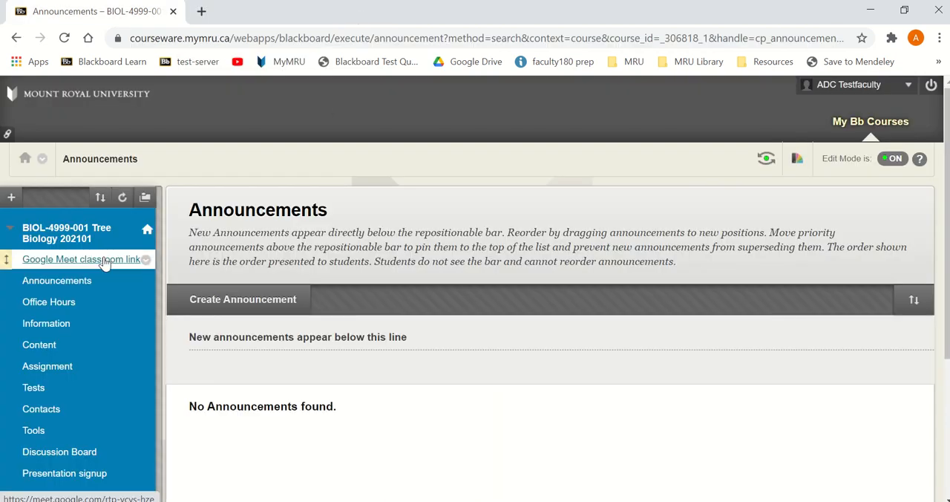
pyautogui.click(81, 259)
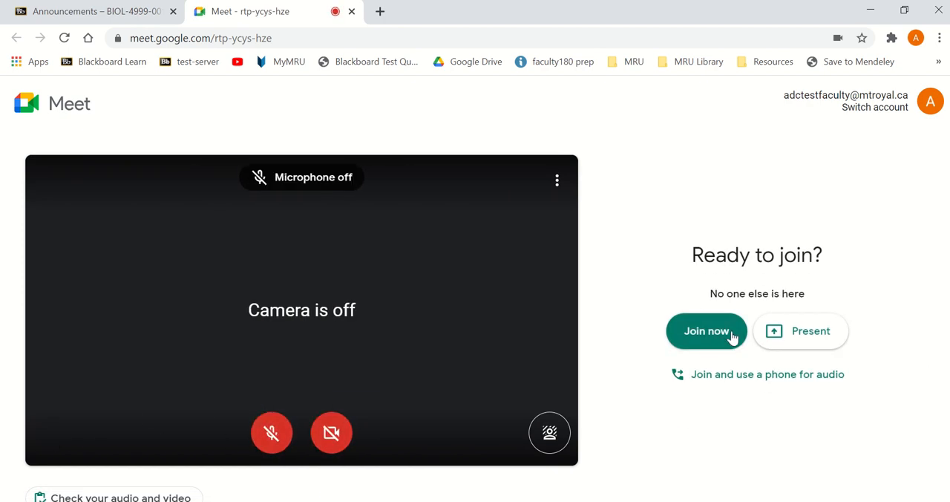
pyautogui.click(706, 330)
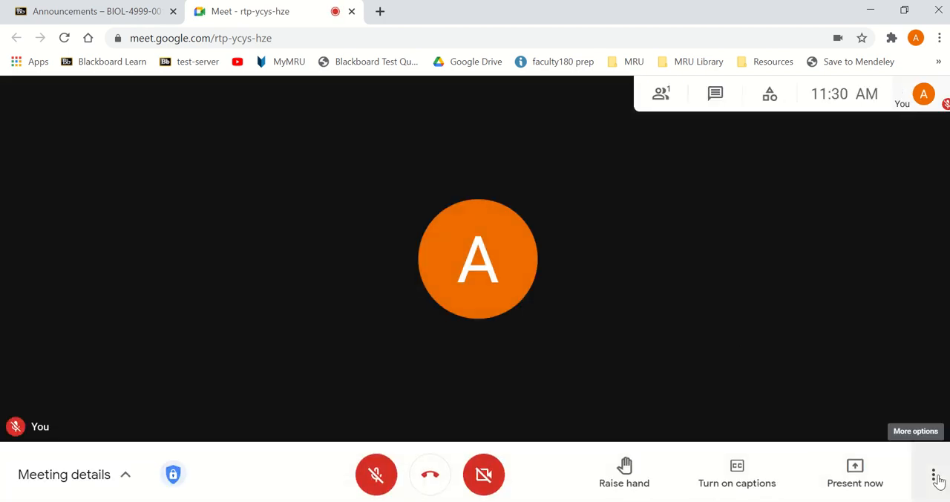
pyautogui.click(933, 475)
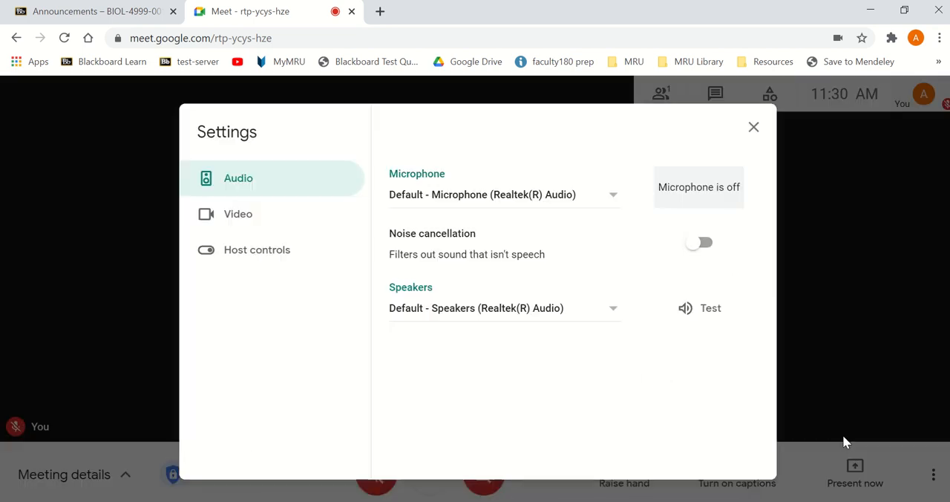
pyautogui.click(256, 250)
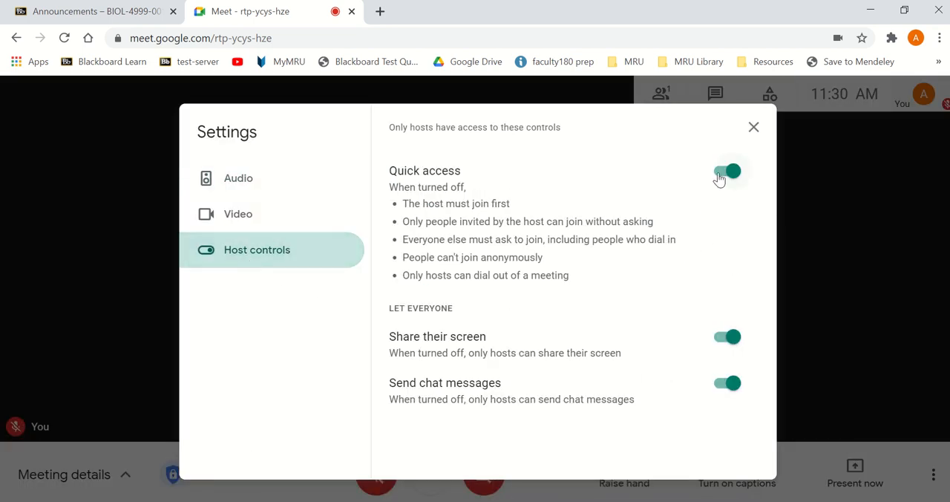